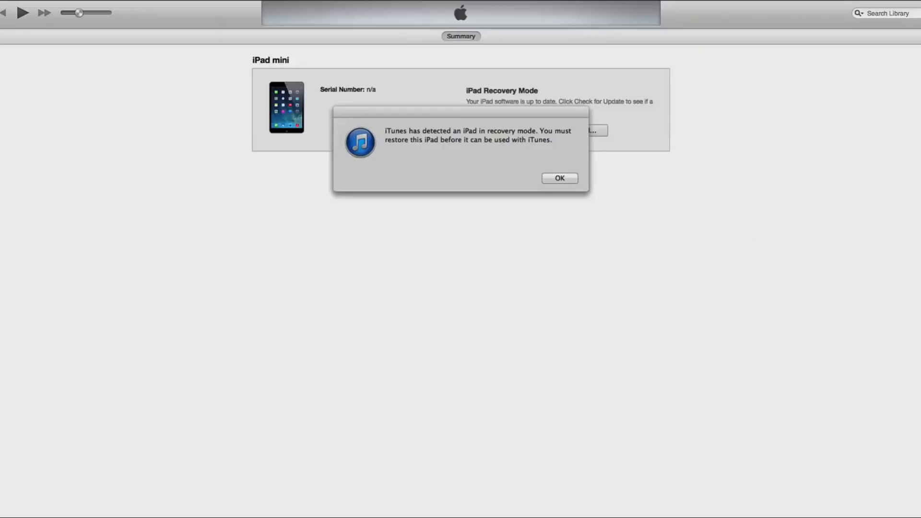
mouse_move(903, 445)
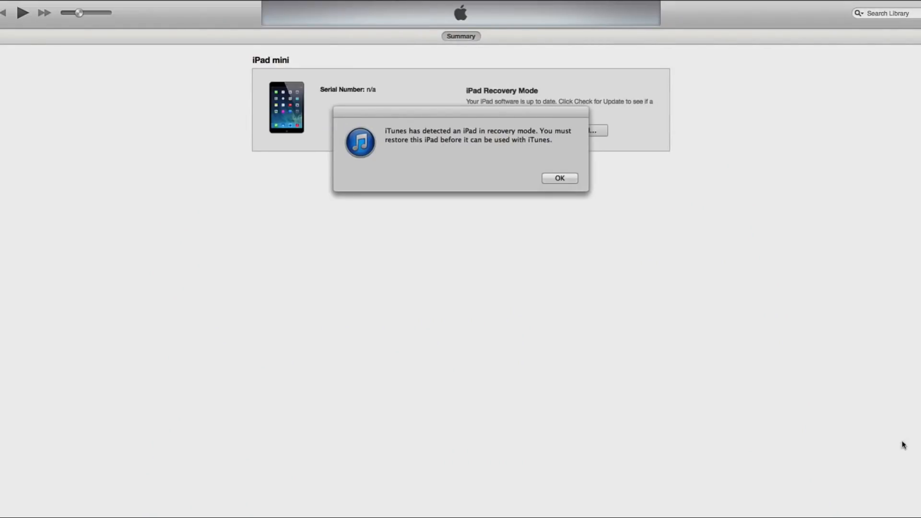
mouse_move(393, 140)
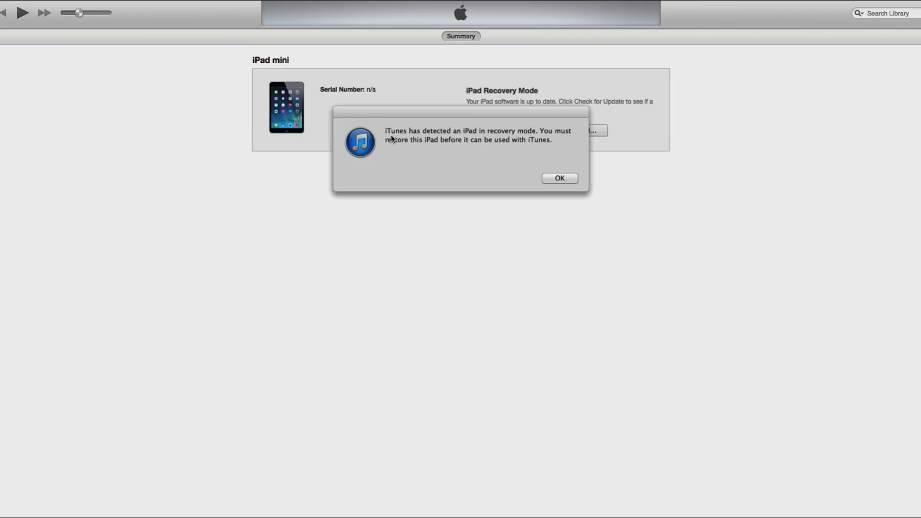
mouse_move(419, 139)
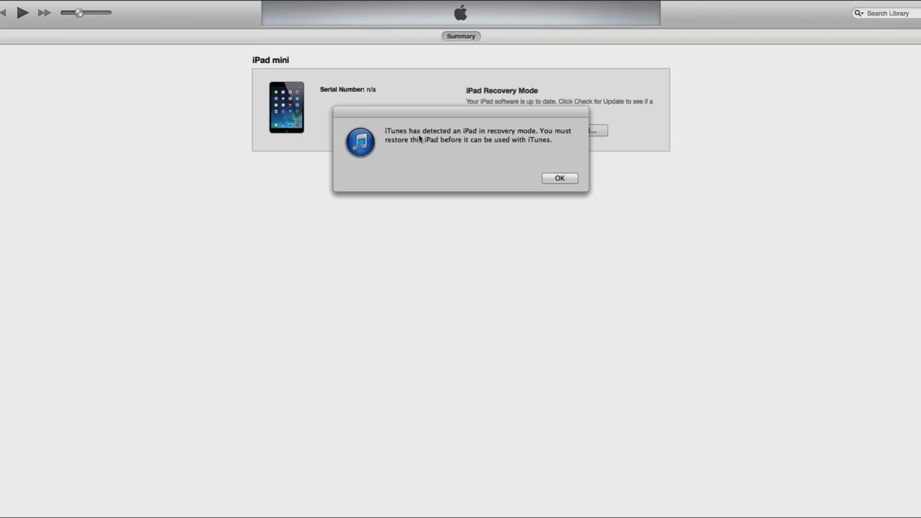
mouse_move(589, 139)
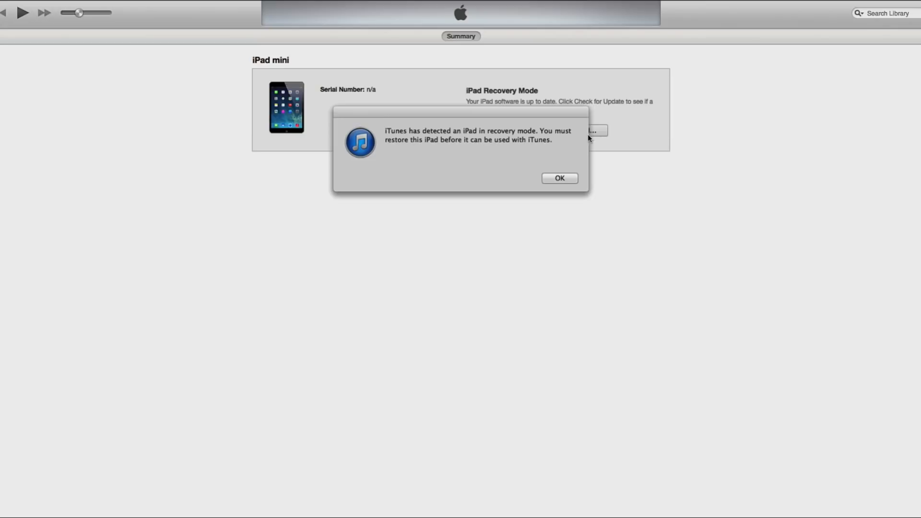
mouse_move(467, 147)
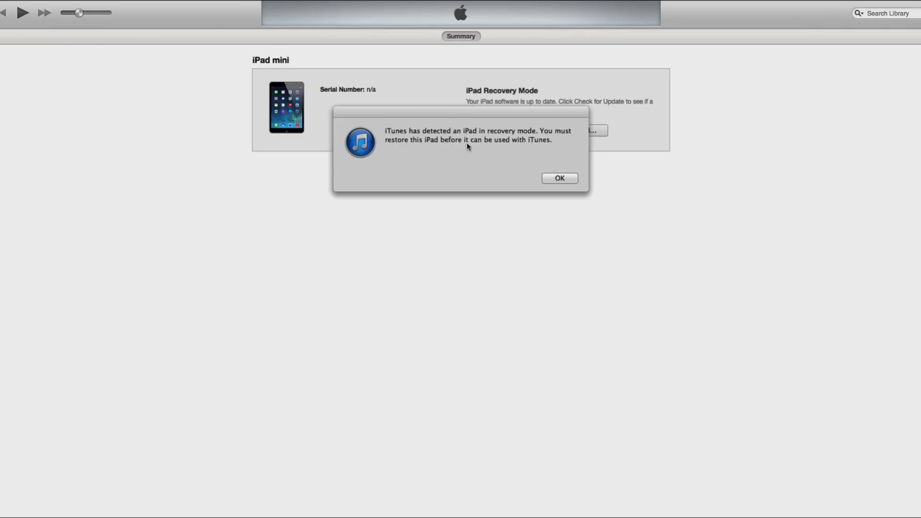
mouse_move(540, 204)
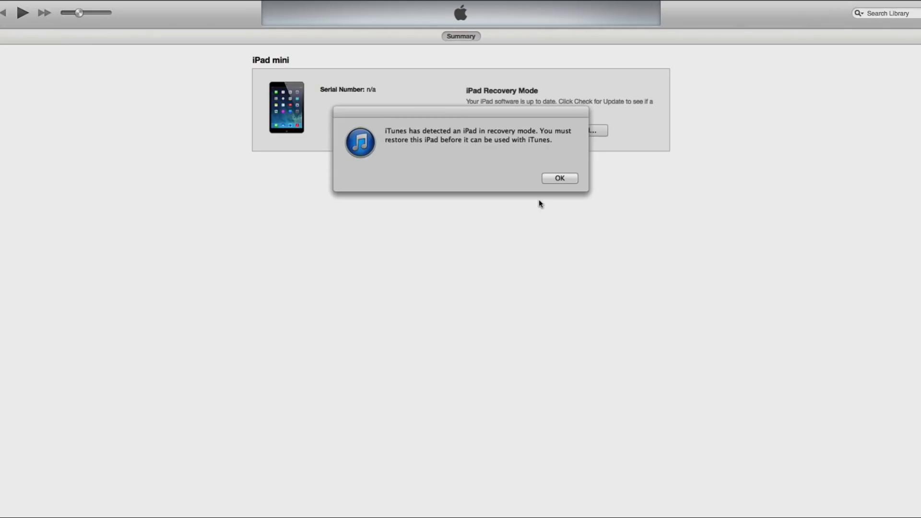
Dismiss the recovery-mode alert, choose Restore iPad, and let iTunes check for new software
click(559, 178)
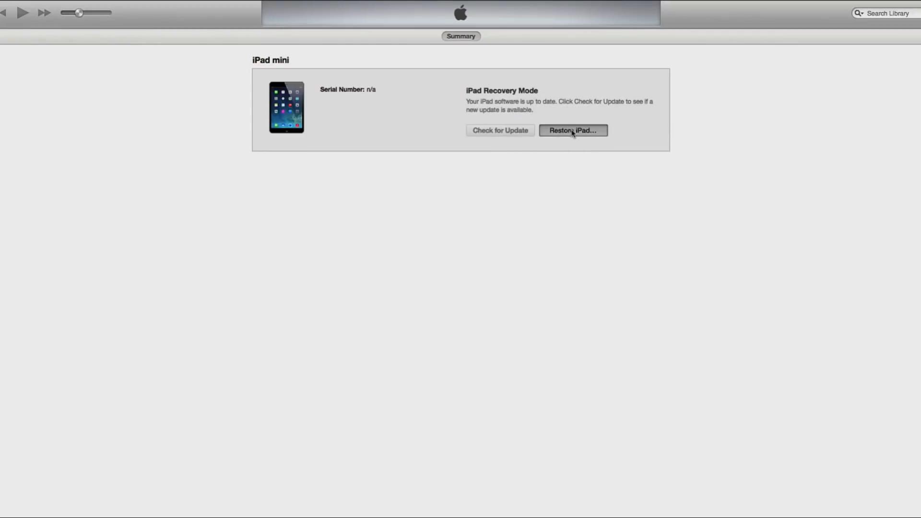
click(500, 130)
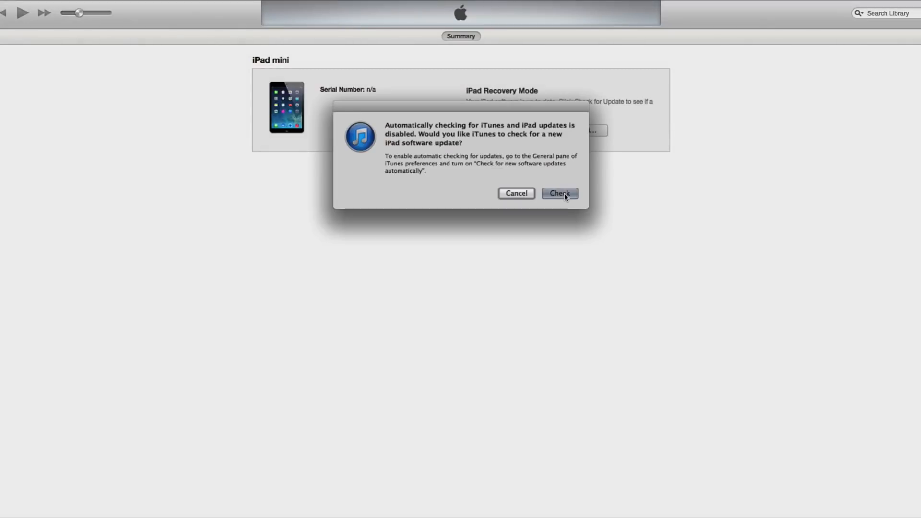
click(559, 194)
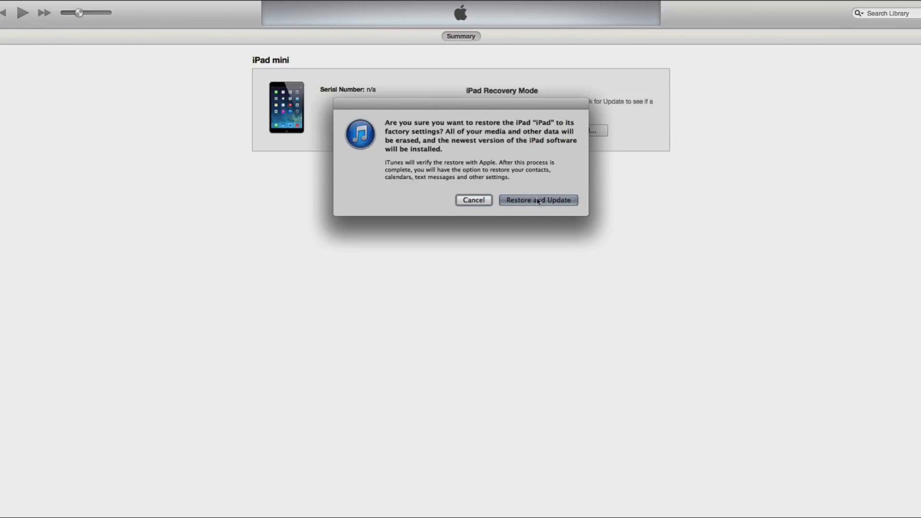
mouse_move(417, 135)
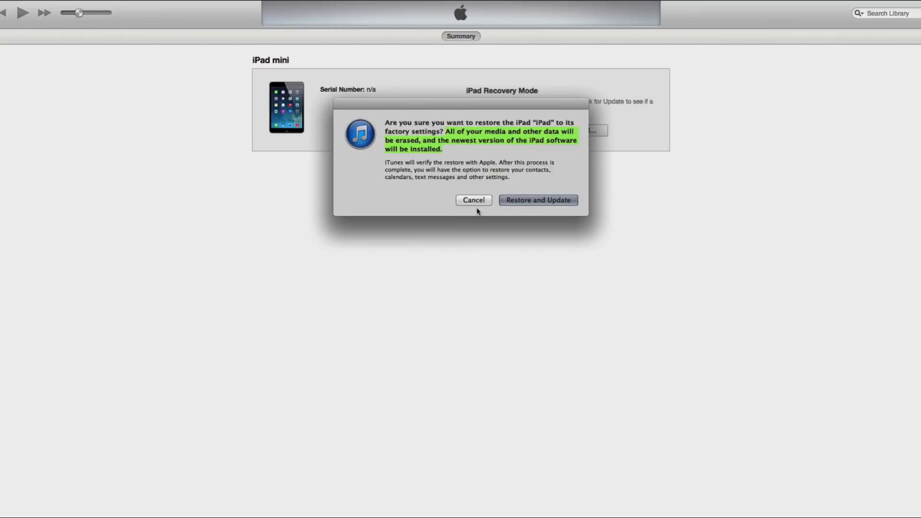
Confirm Restore and Update to reset the iPad mini with the latest iPad software
click(536, 200)
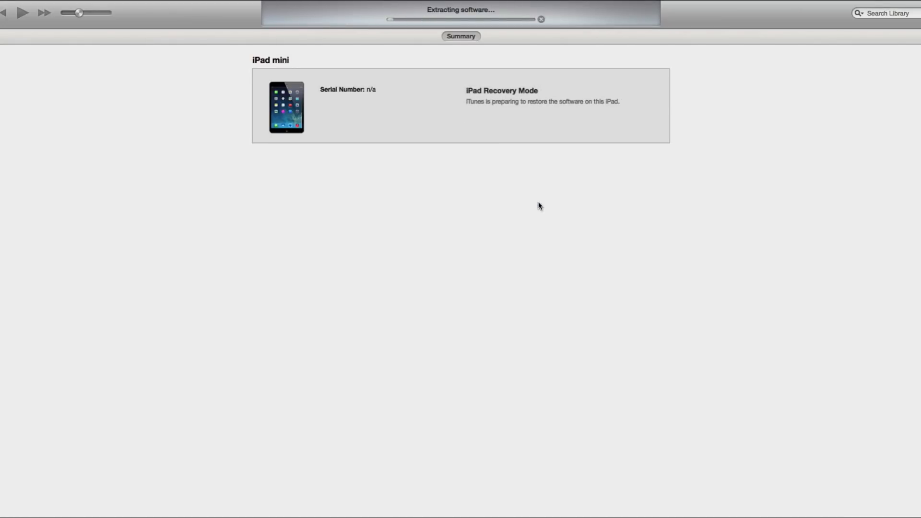